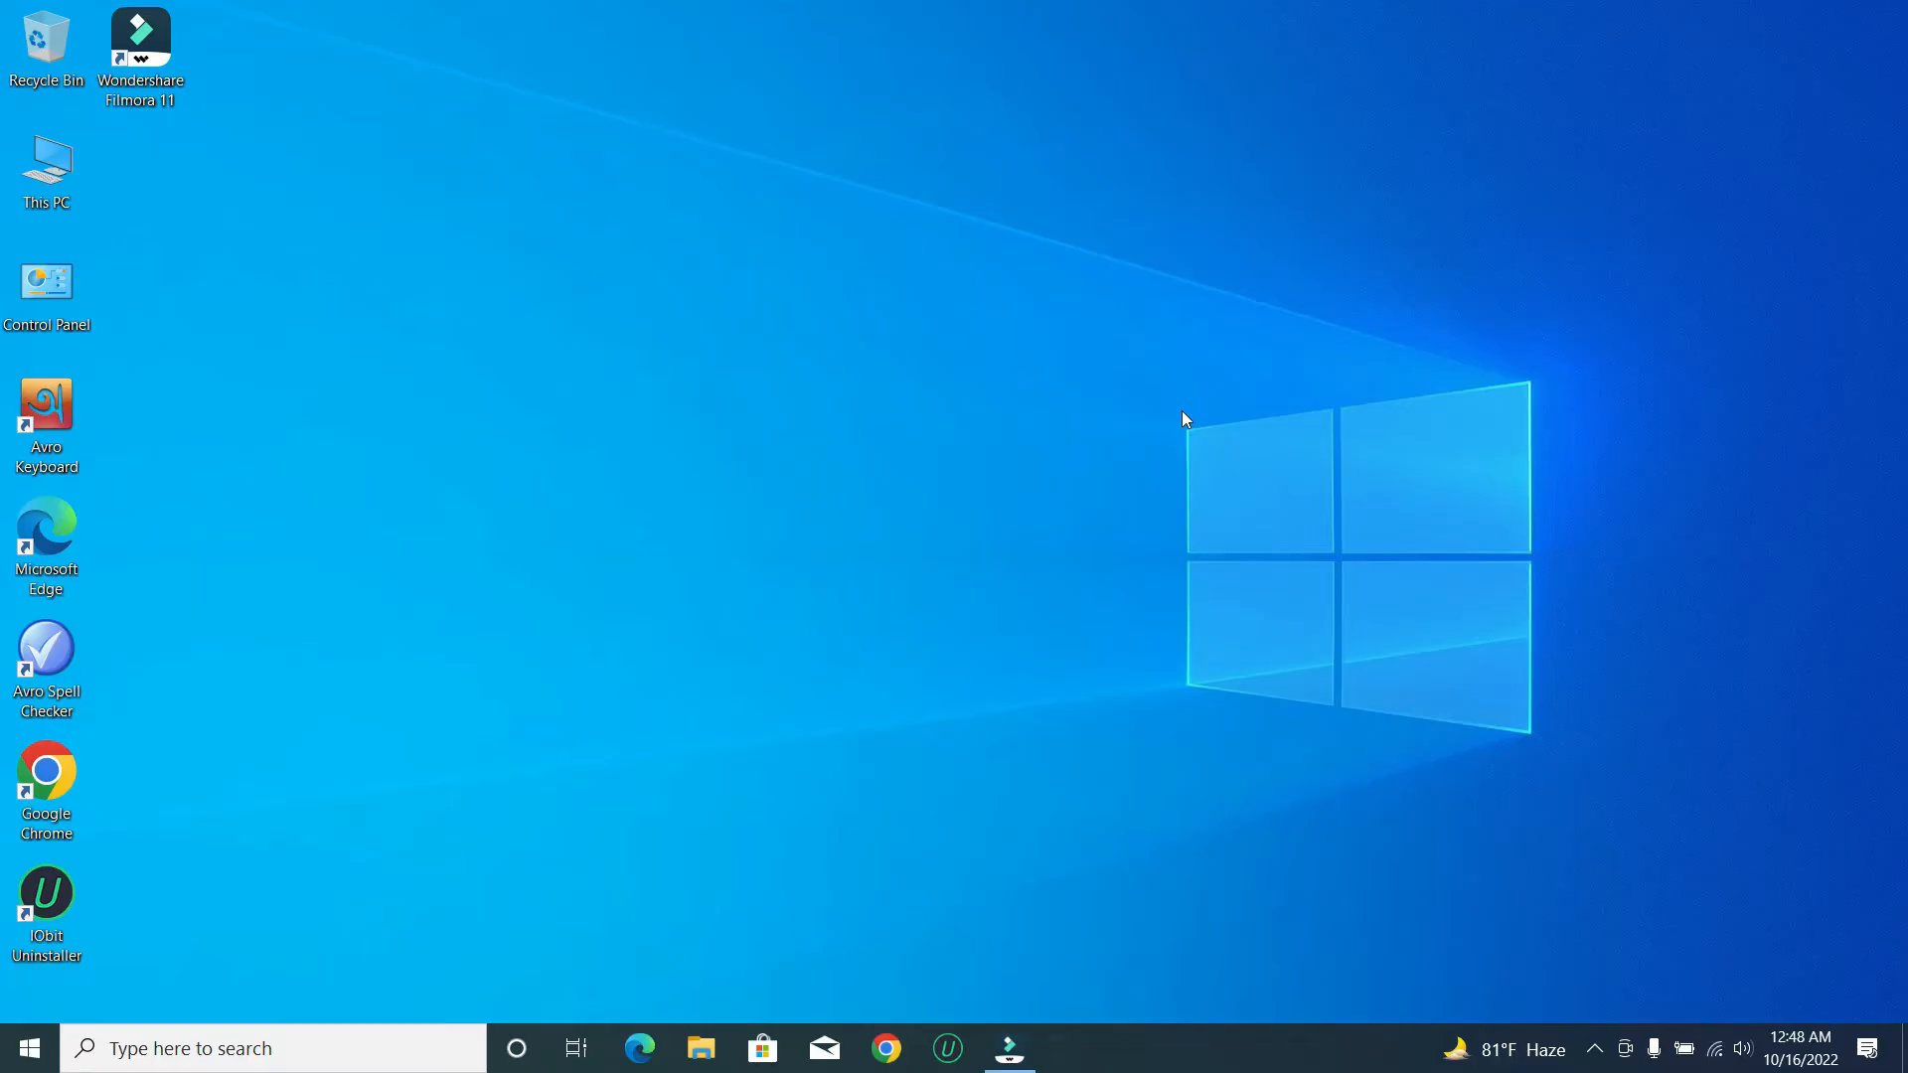
mouse_move(1159, 503)
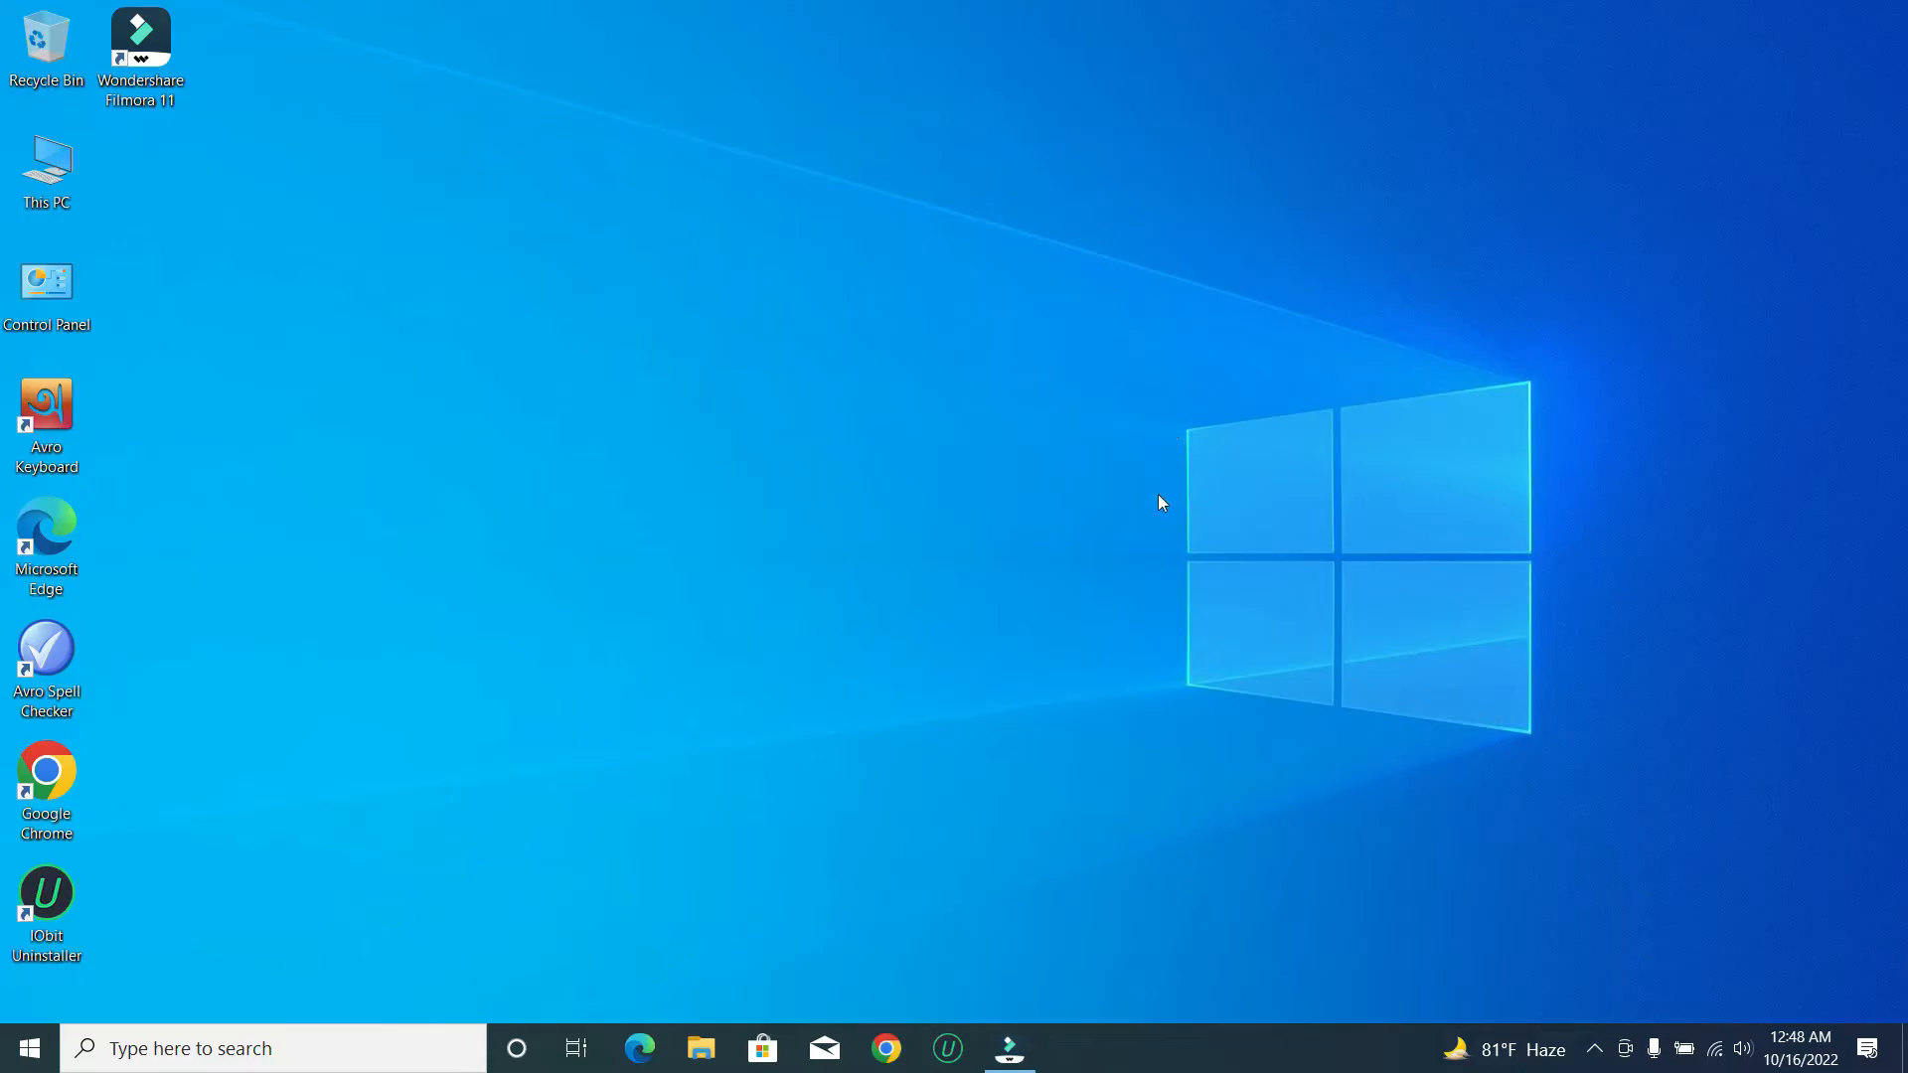
mouse_move(316, 294)
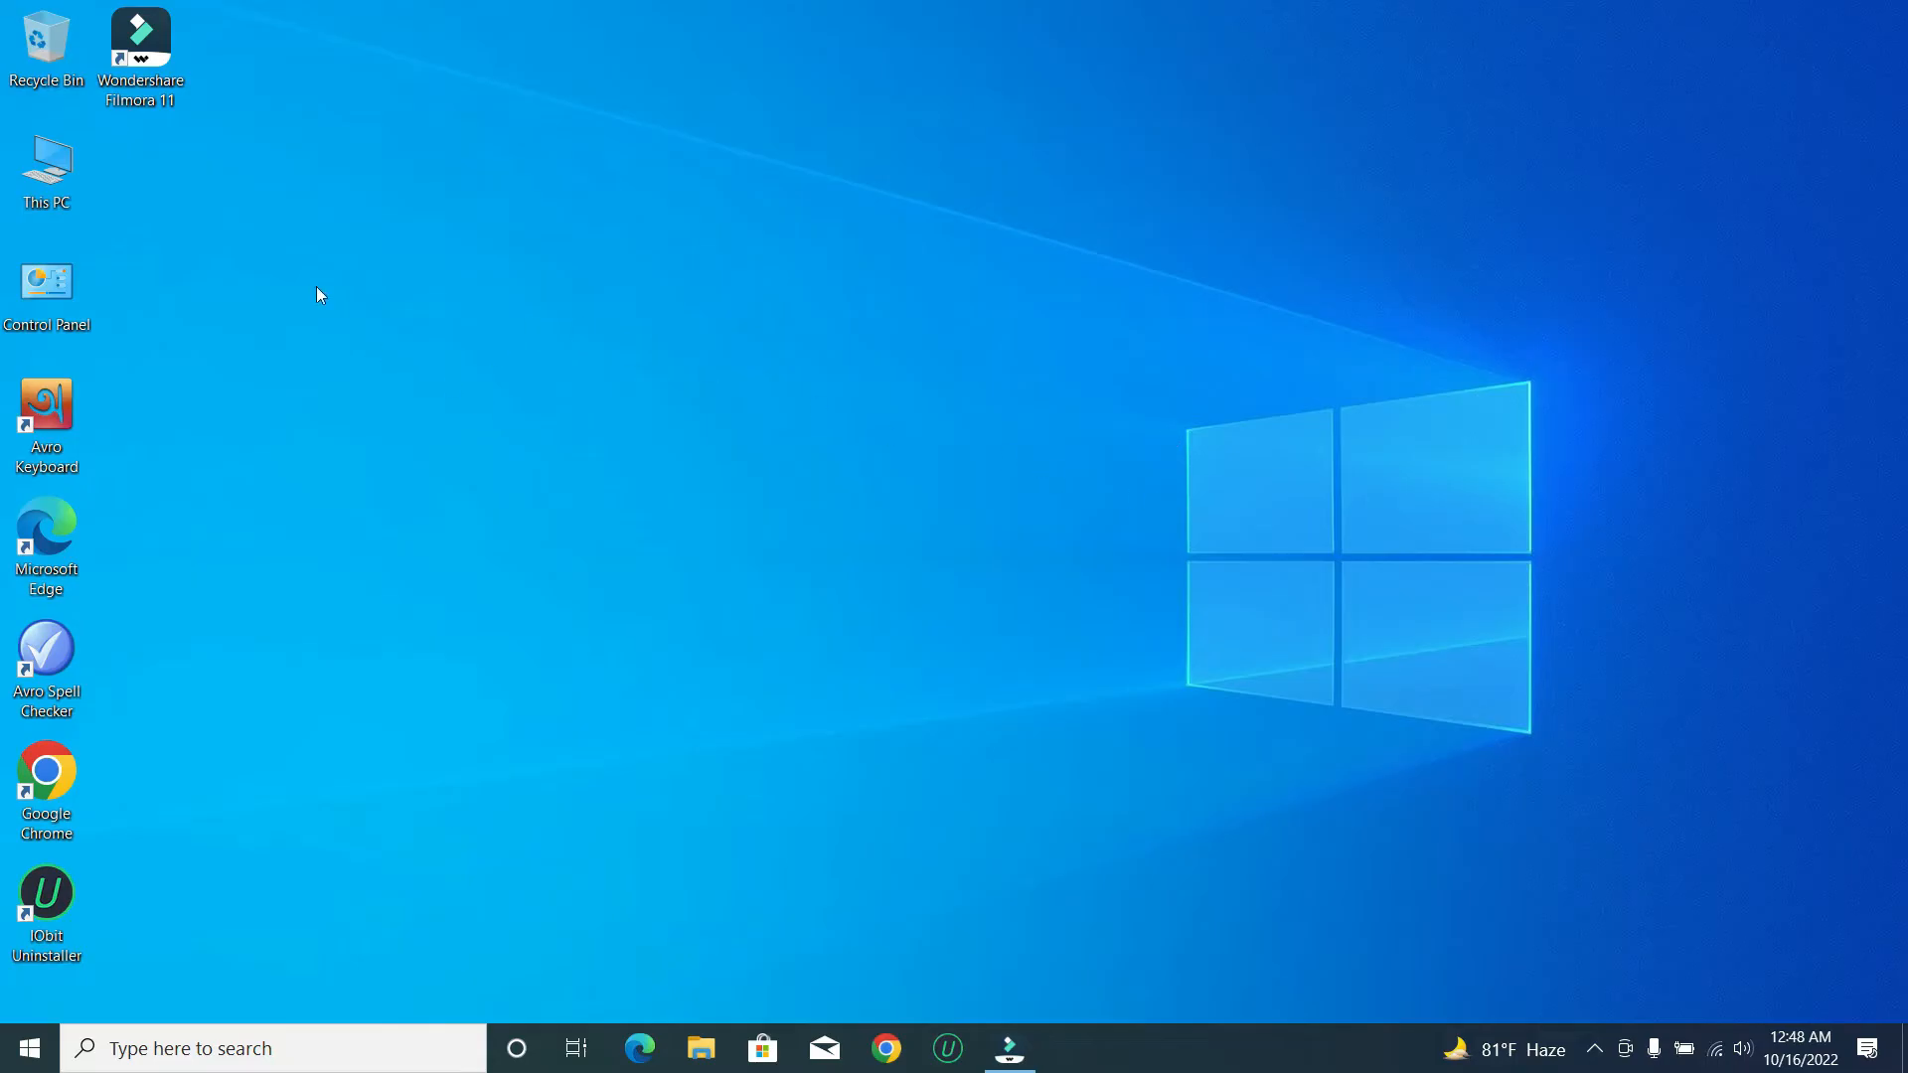
Open This PC from the desktop so its folders and Local Disk (C:) are listed
click(46, 165)
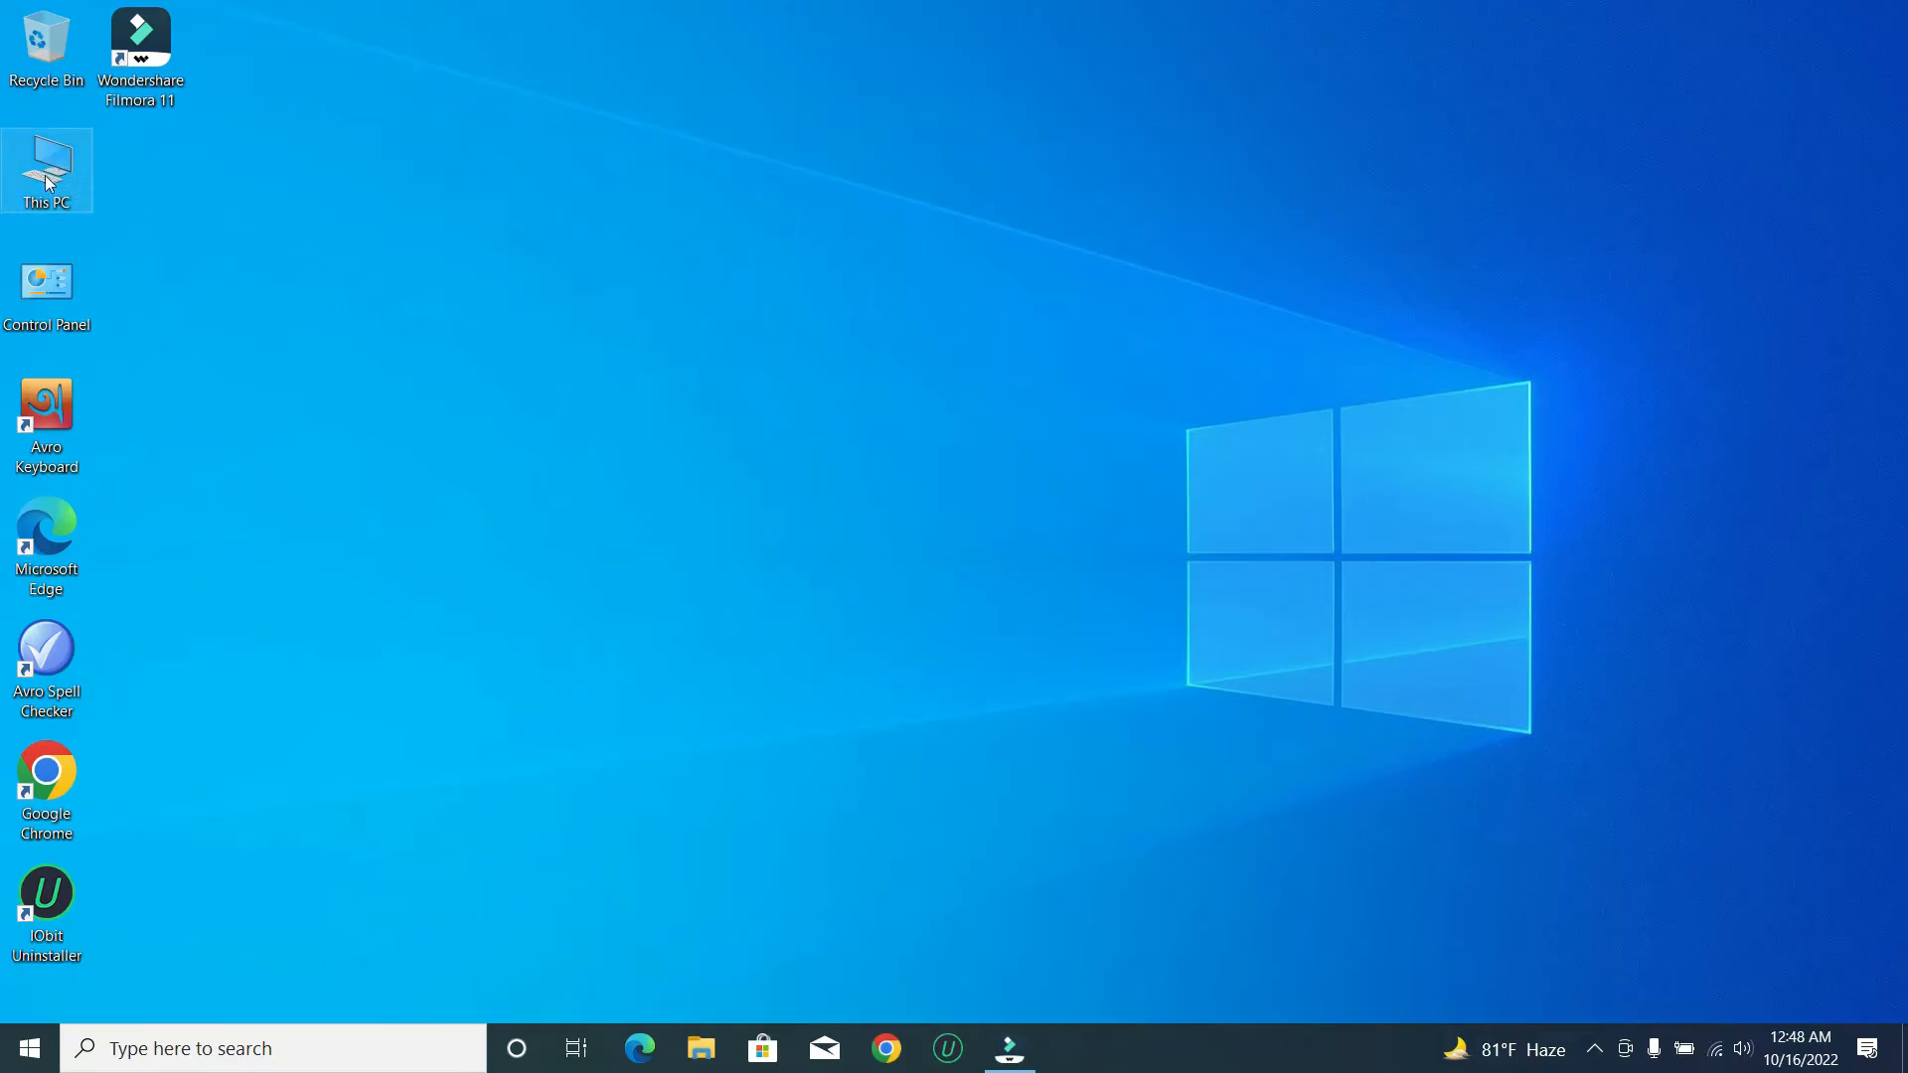
double_click(46, 167)
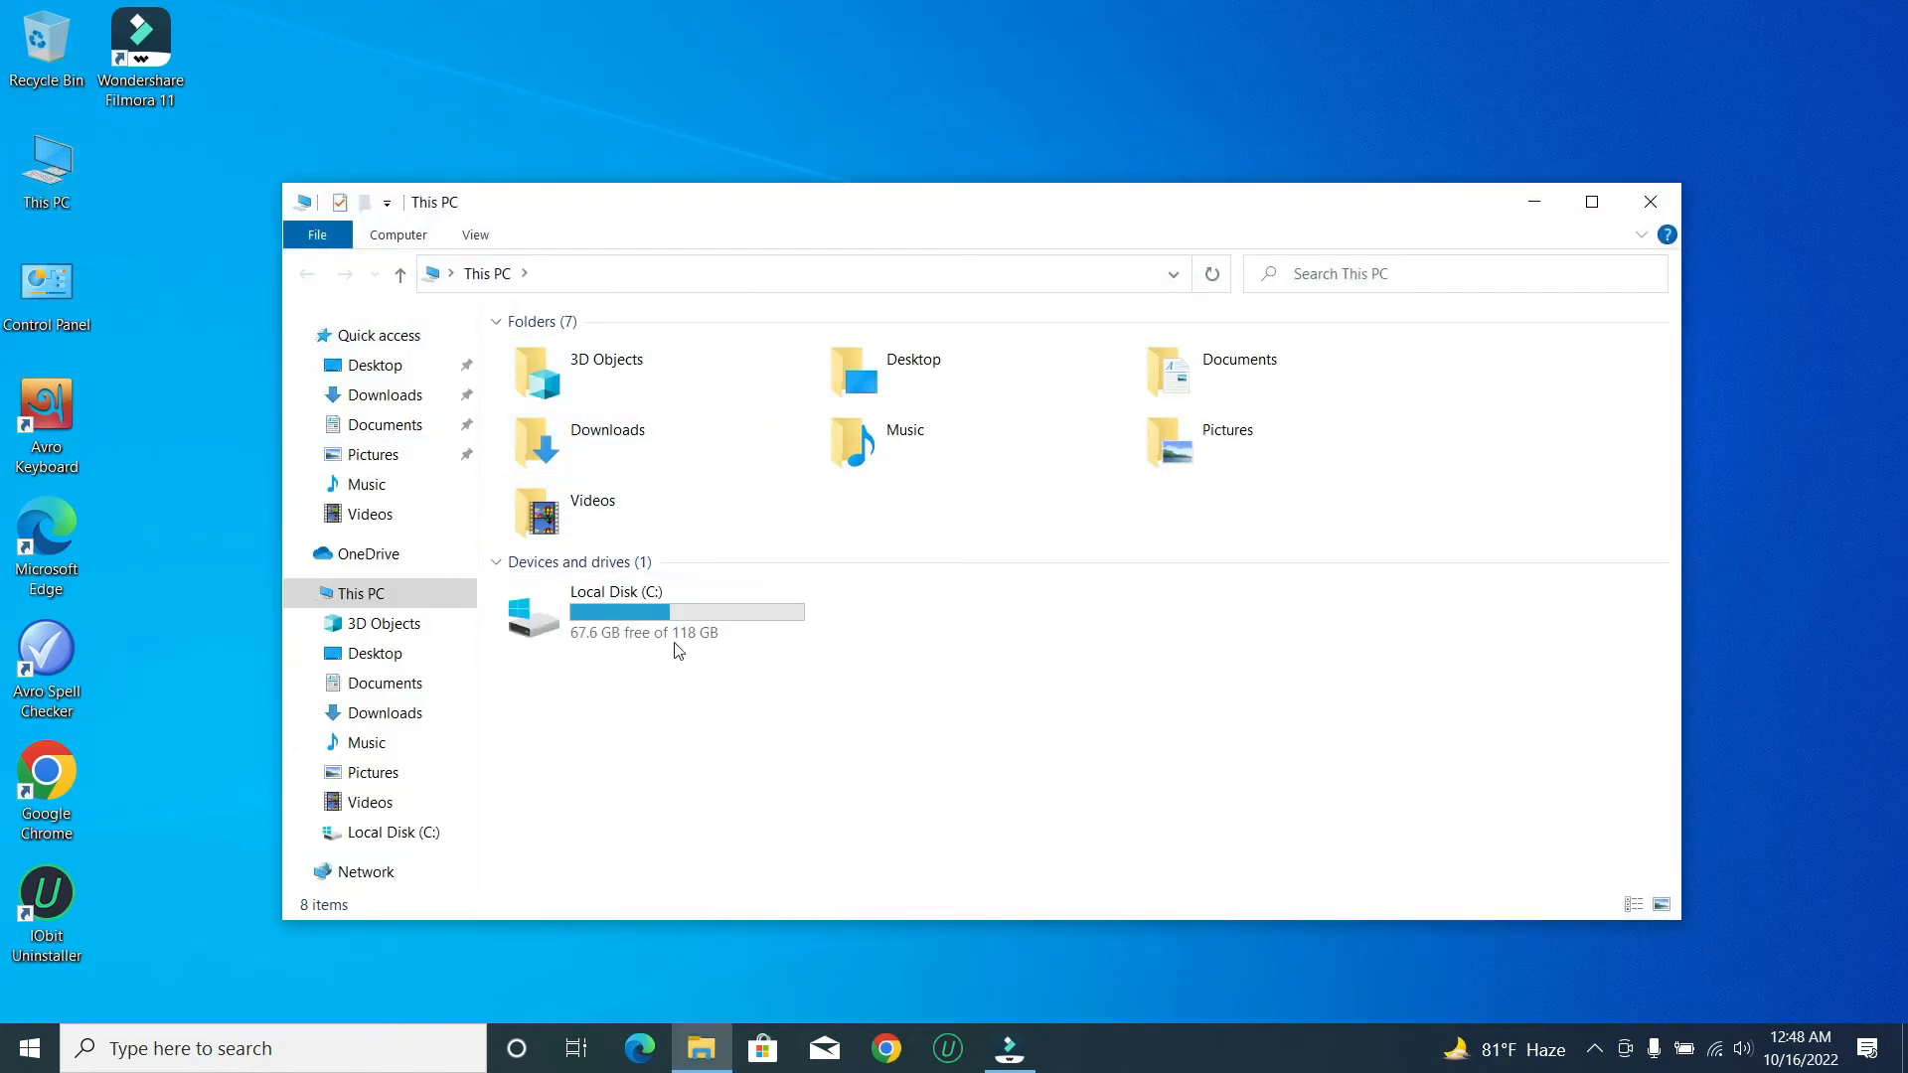
mouse_move(666, 598)
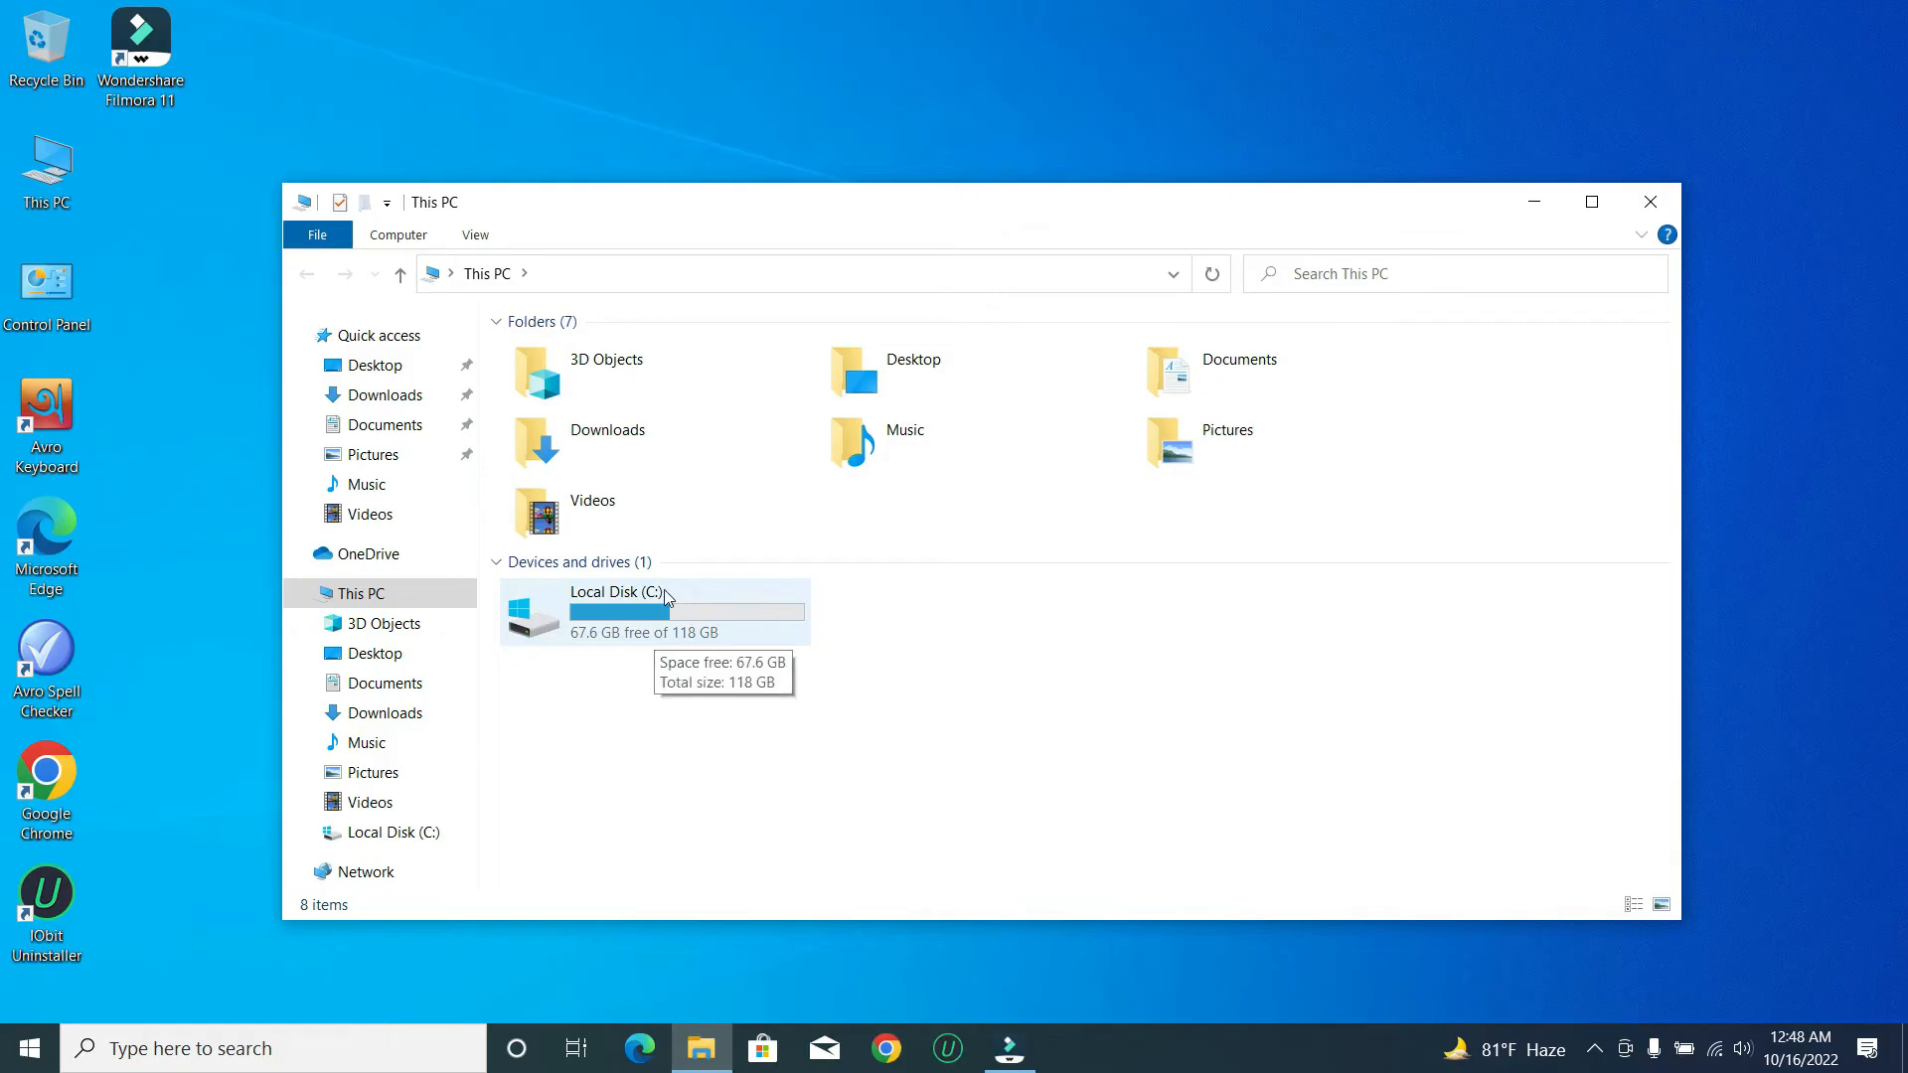
mouse_move(896, 642)
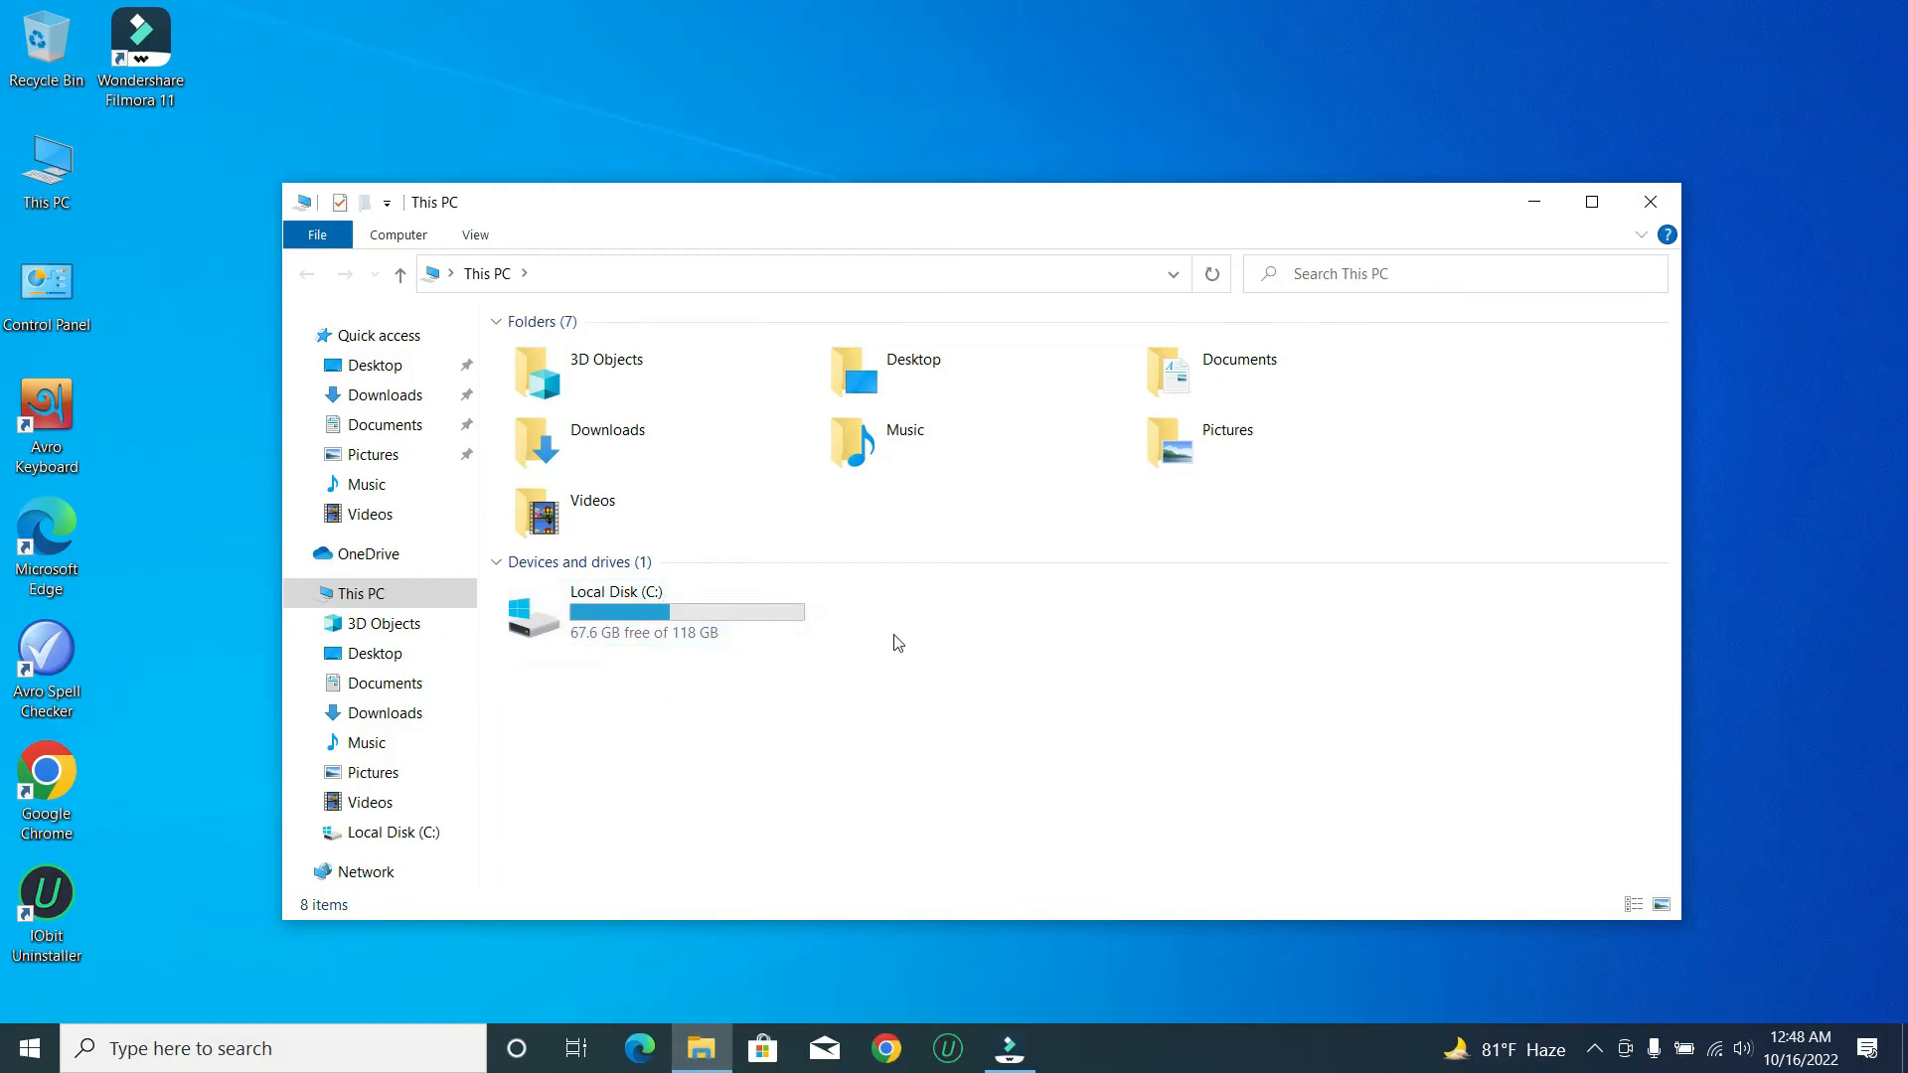
mouse_move(1091, 738)
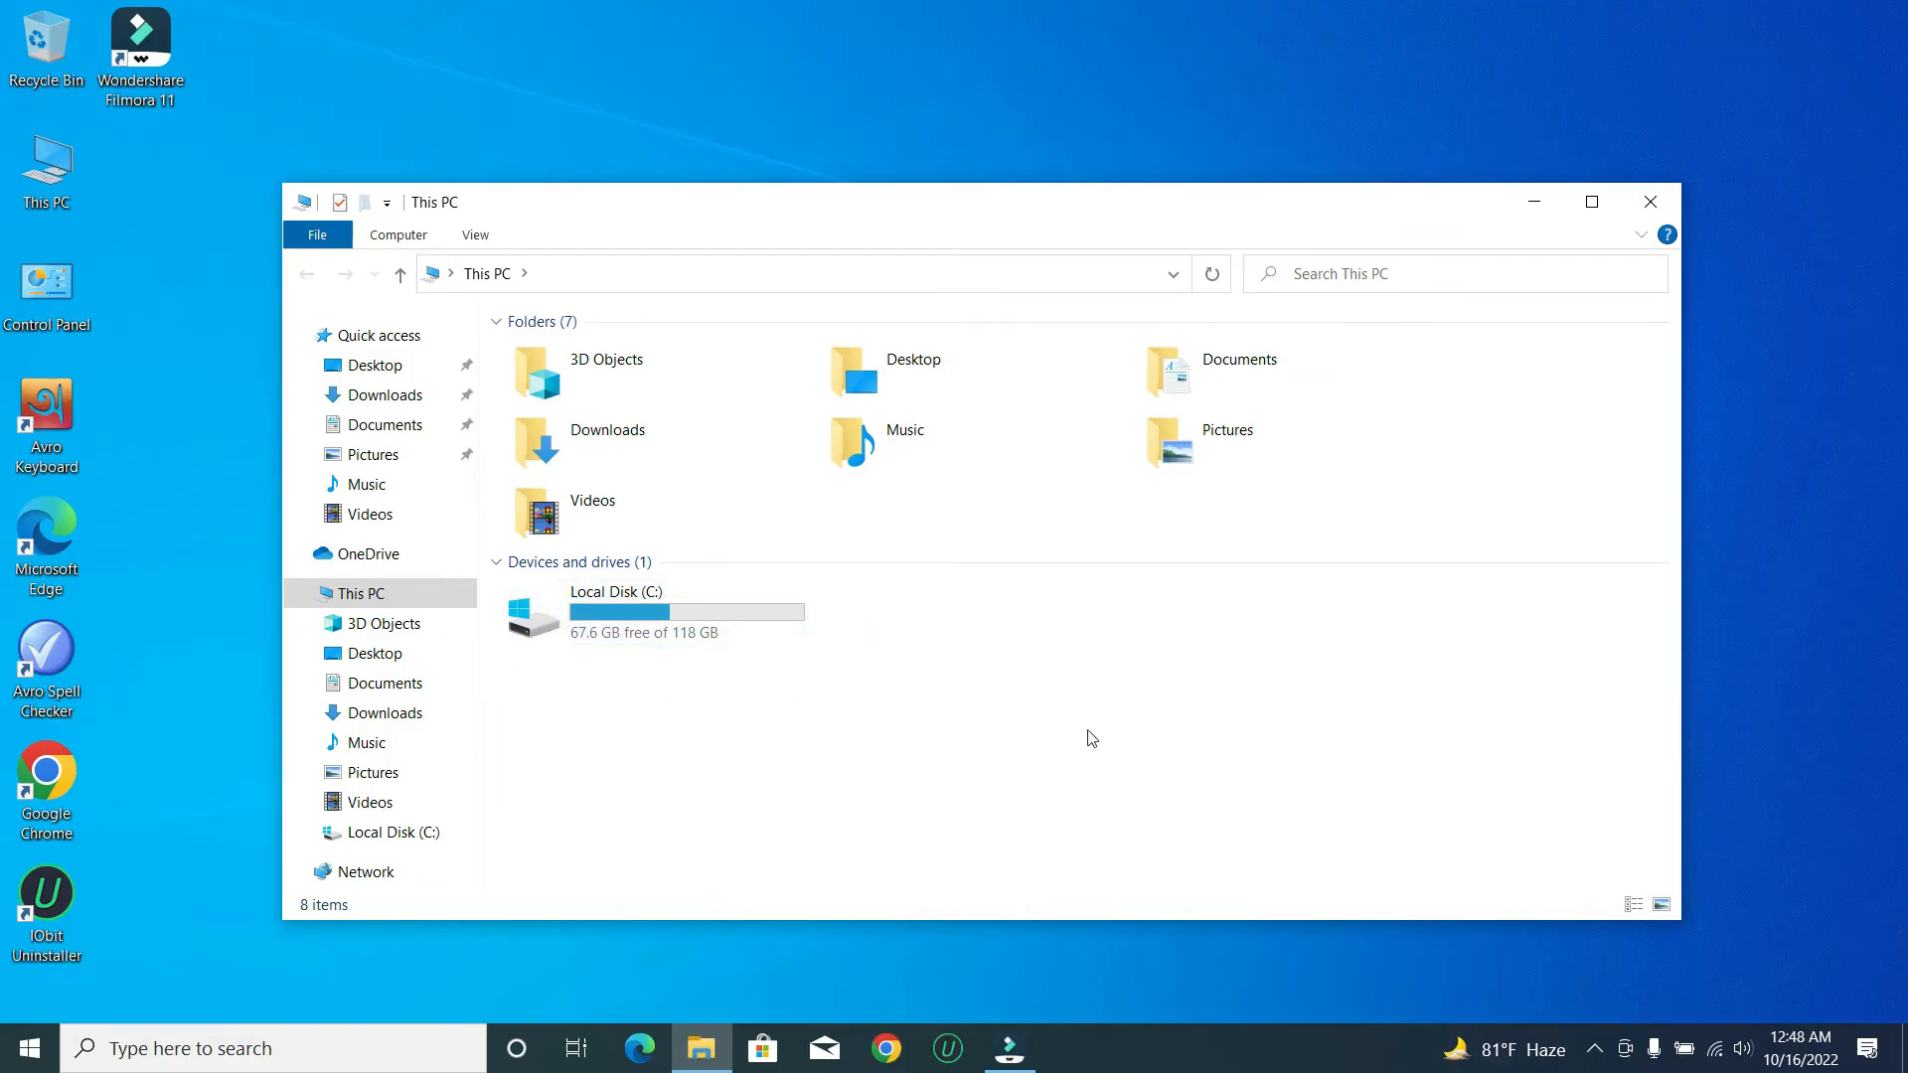
mouse_move(1001, 729)
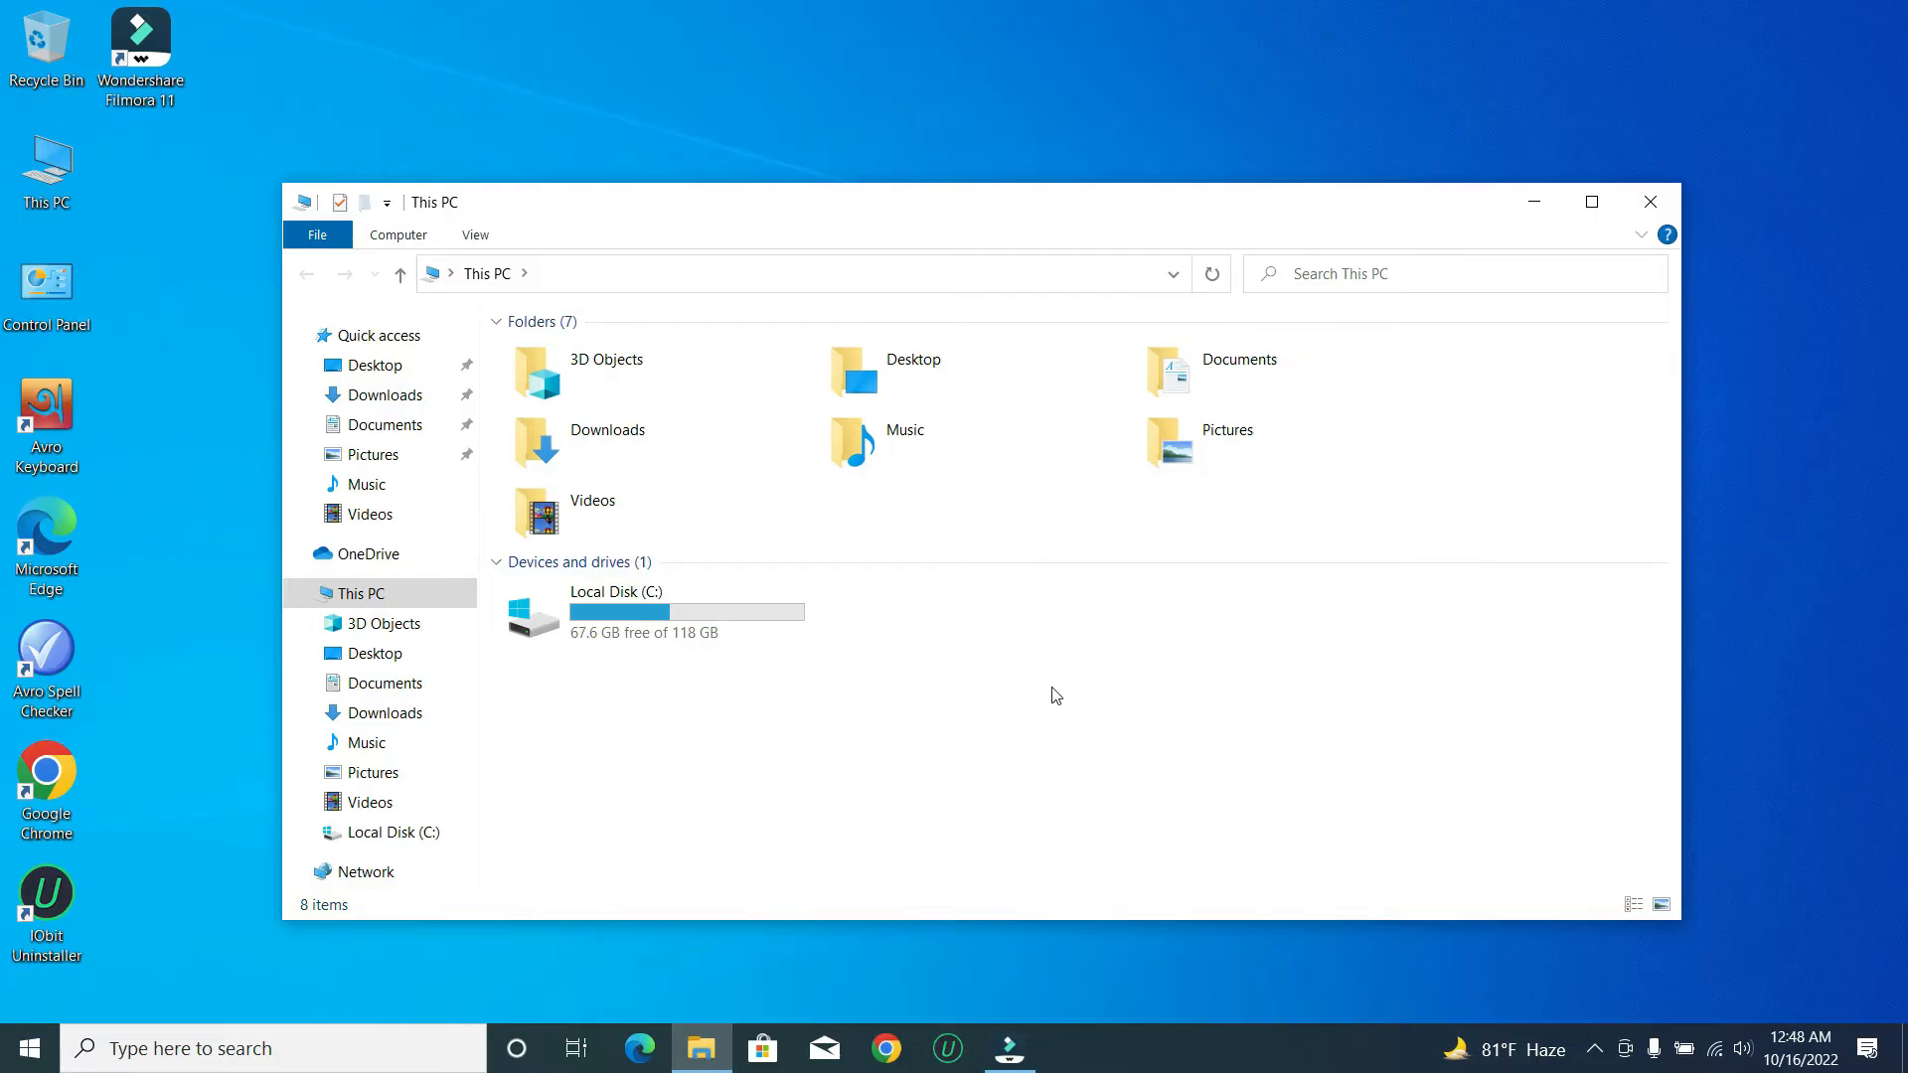
Select the Local Disk (C:) drive under Devices and drives
click(652, 610)
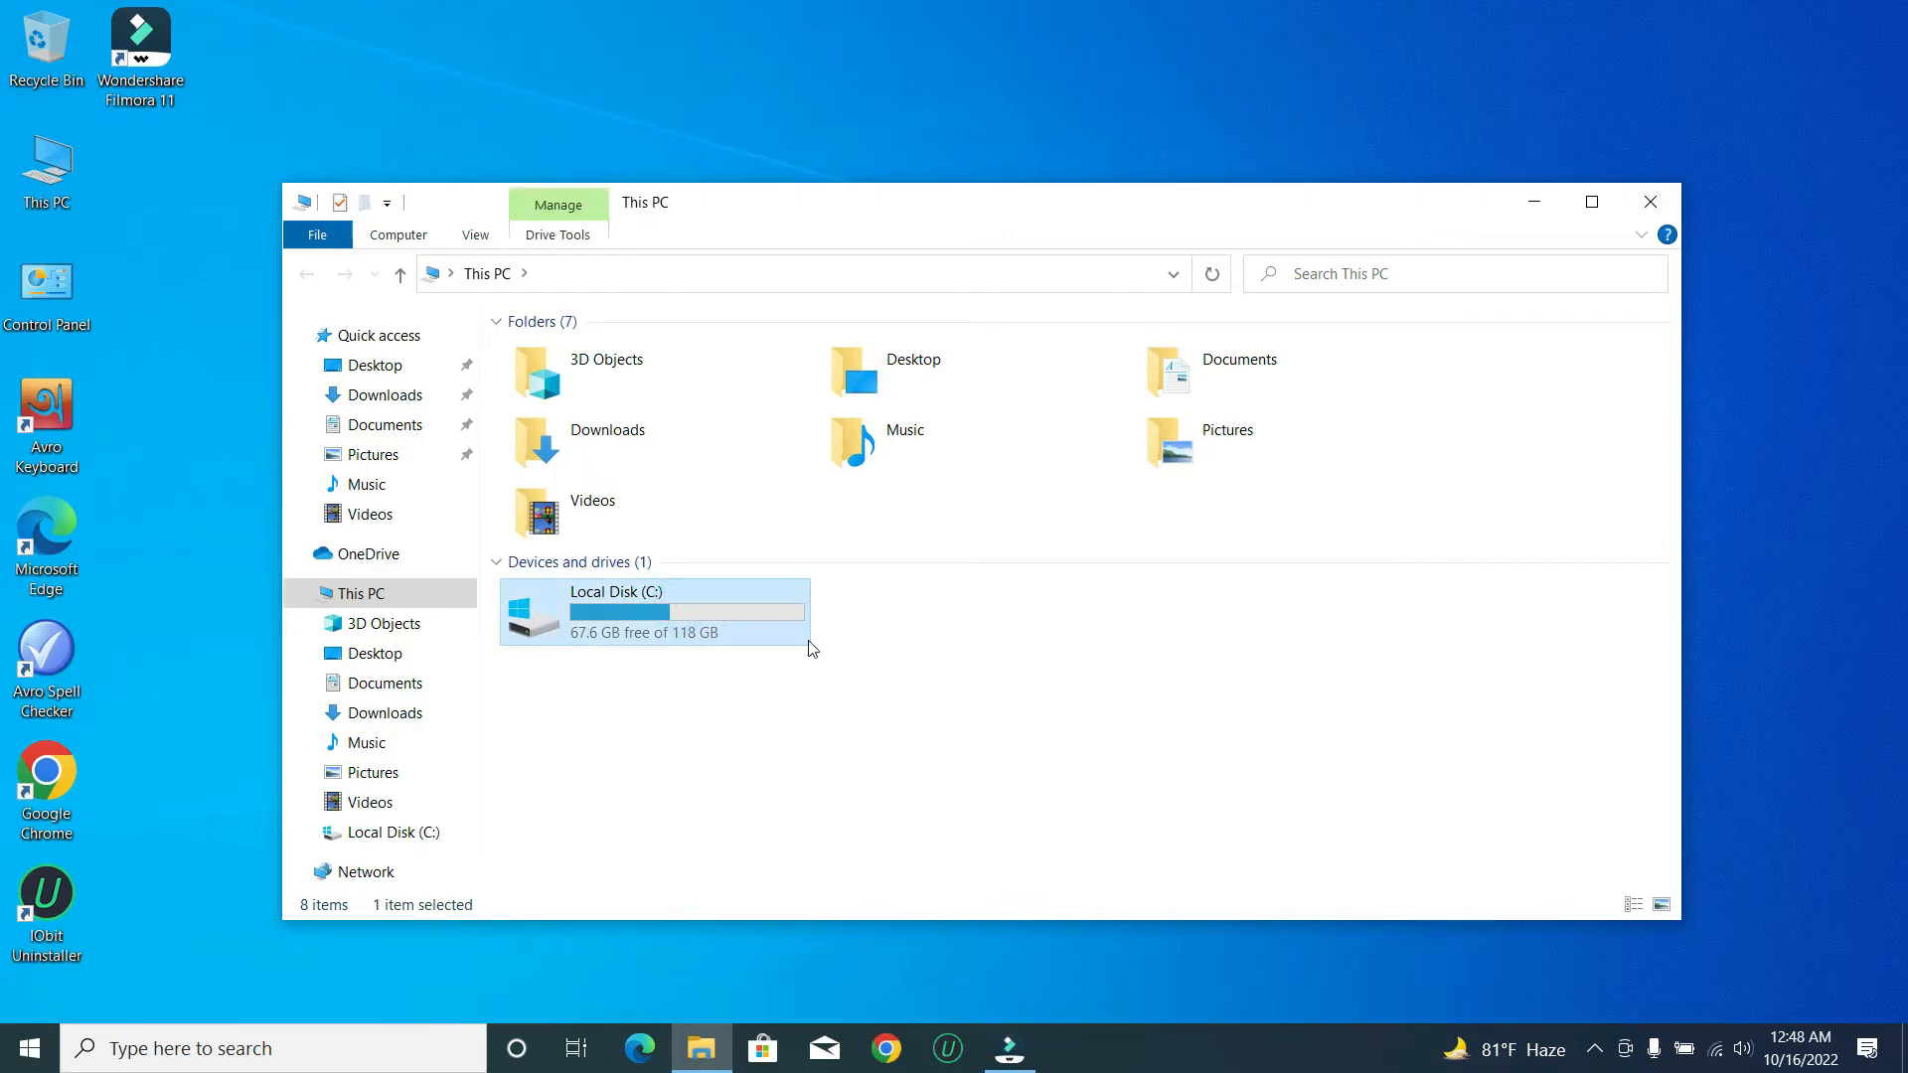
mouse_move(707, 684)
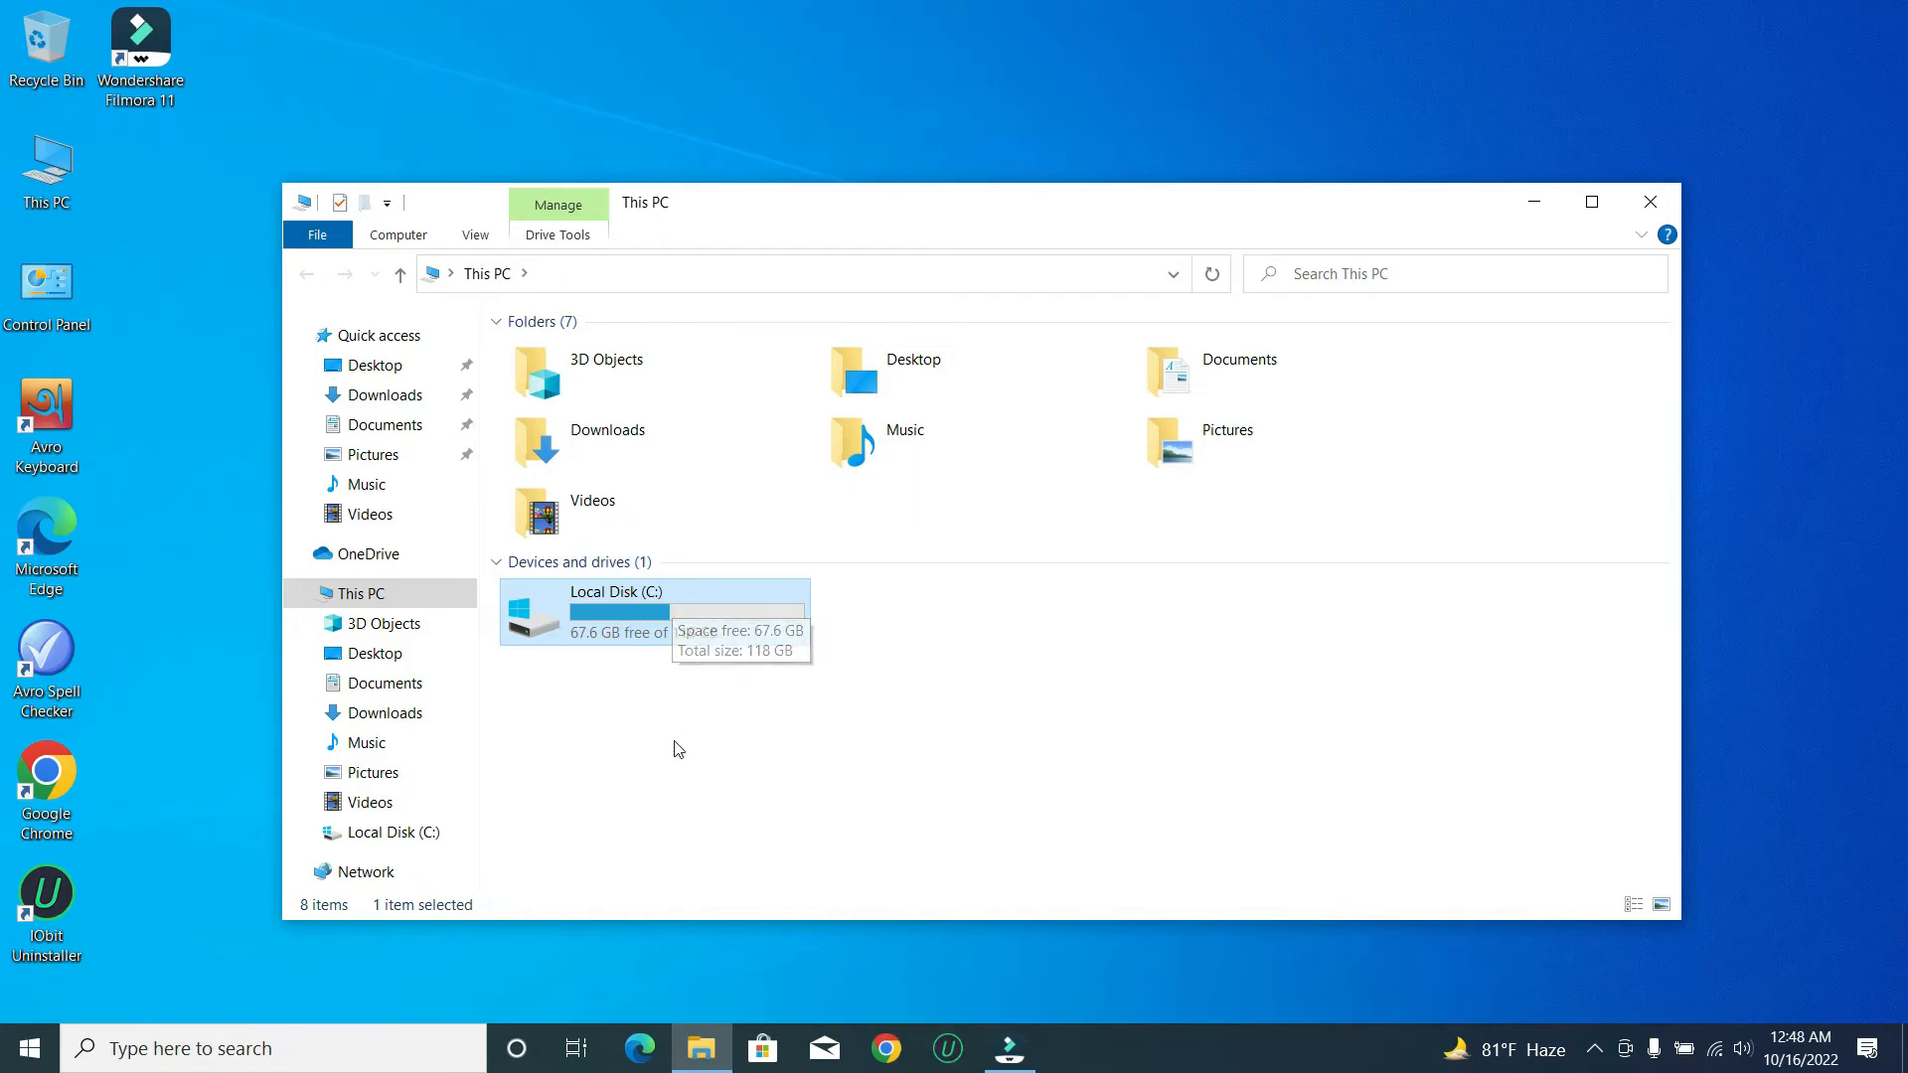
mouse_move(755, 823)
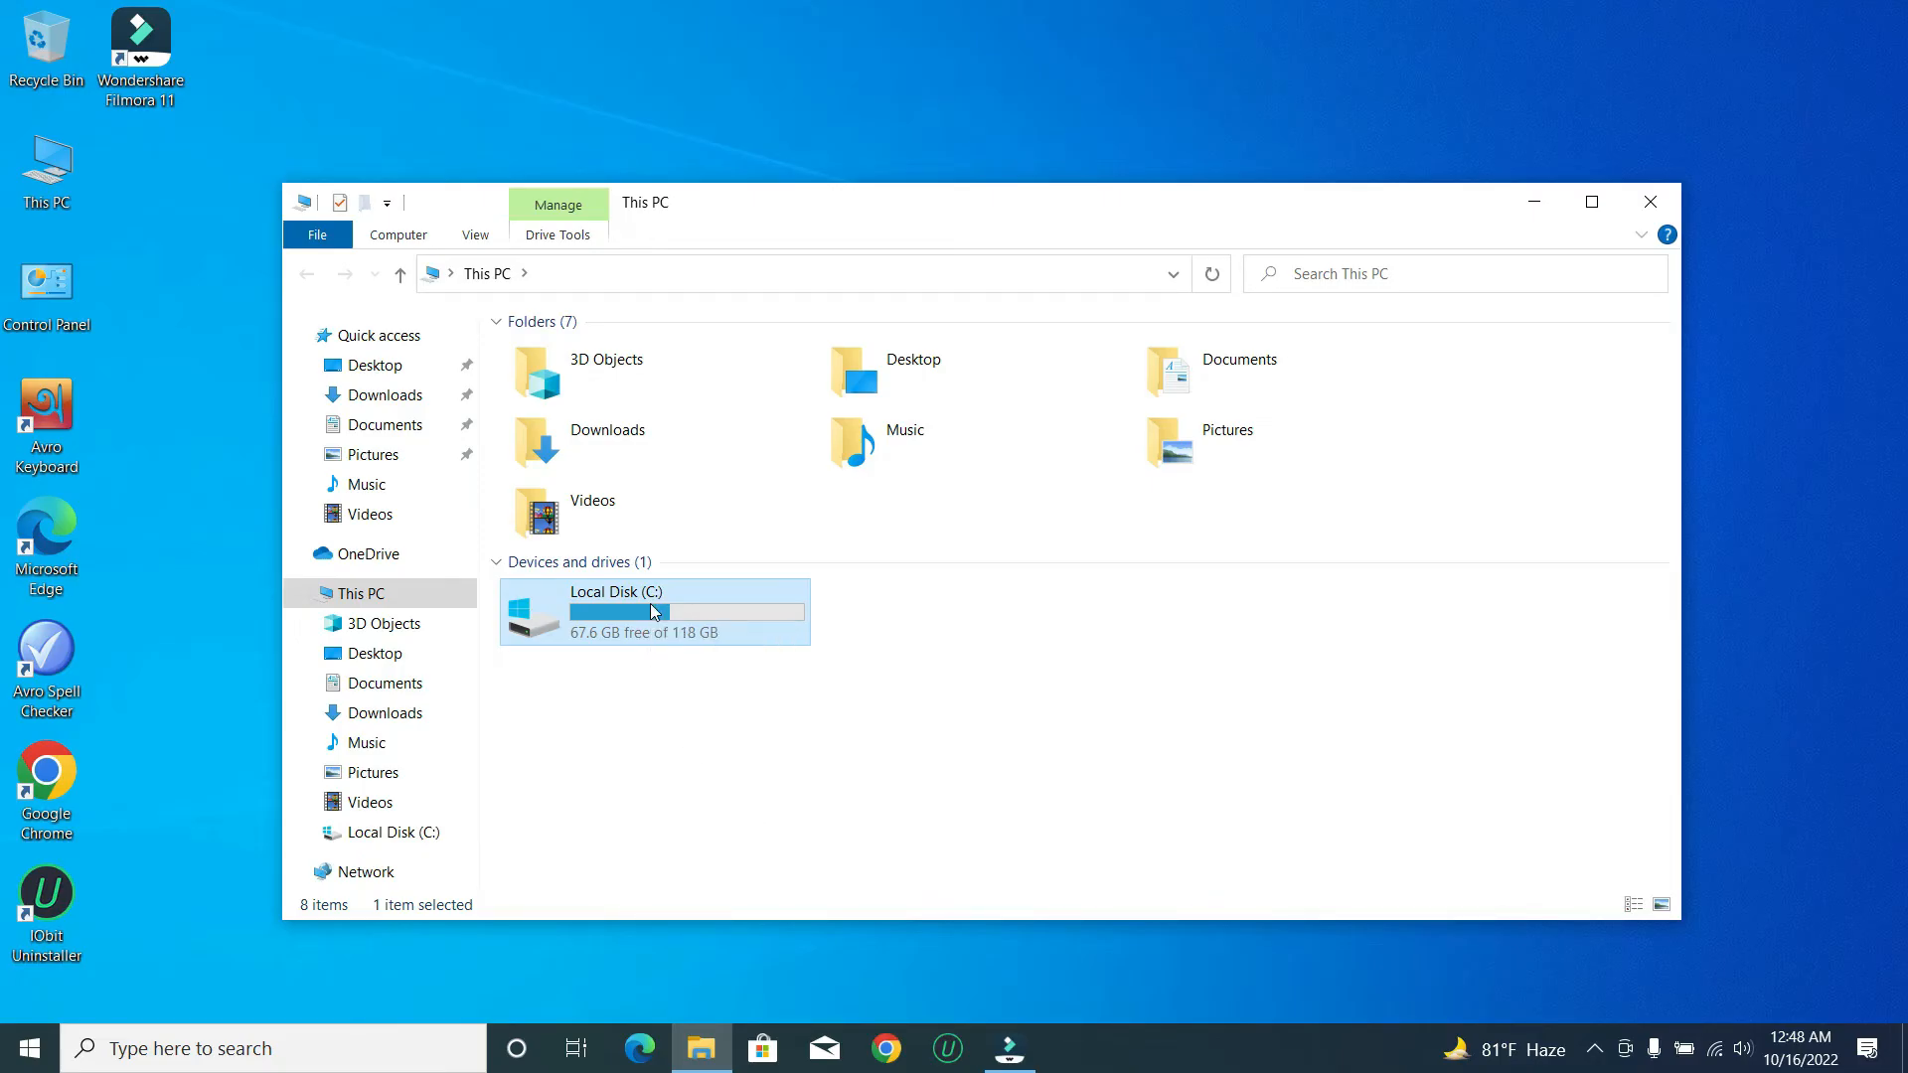
right_click(652, 610)
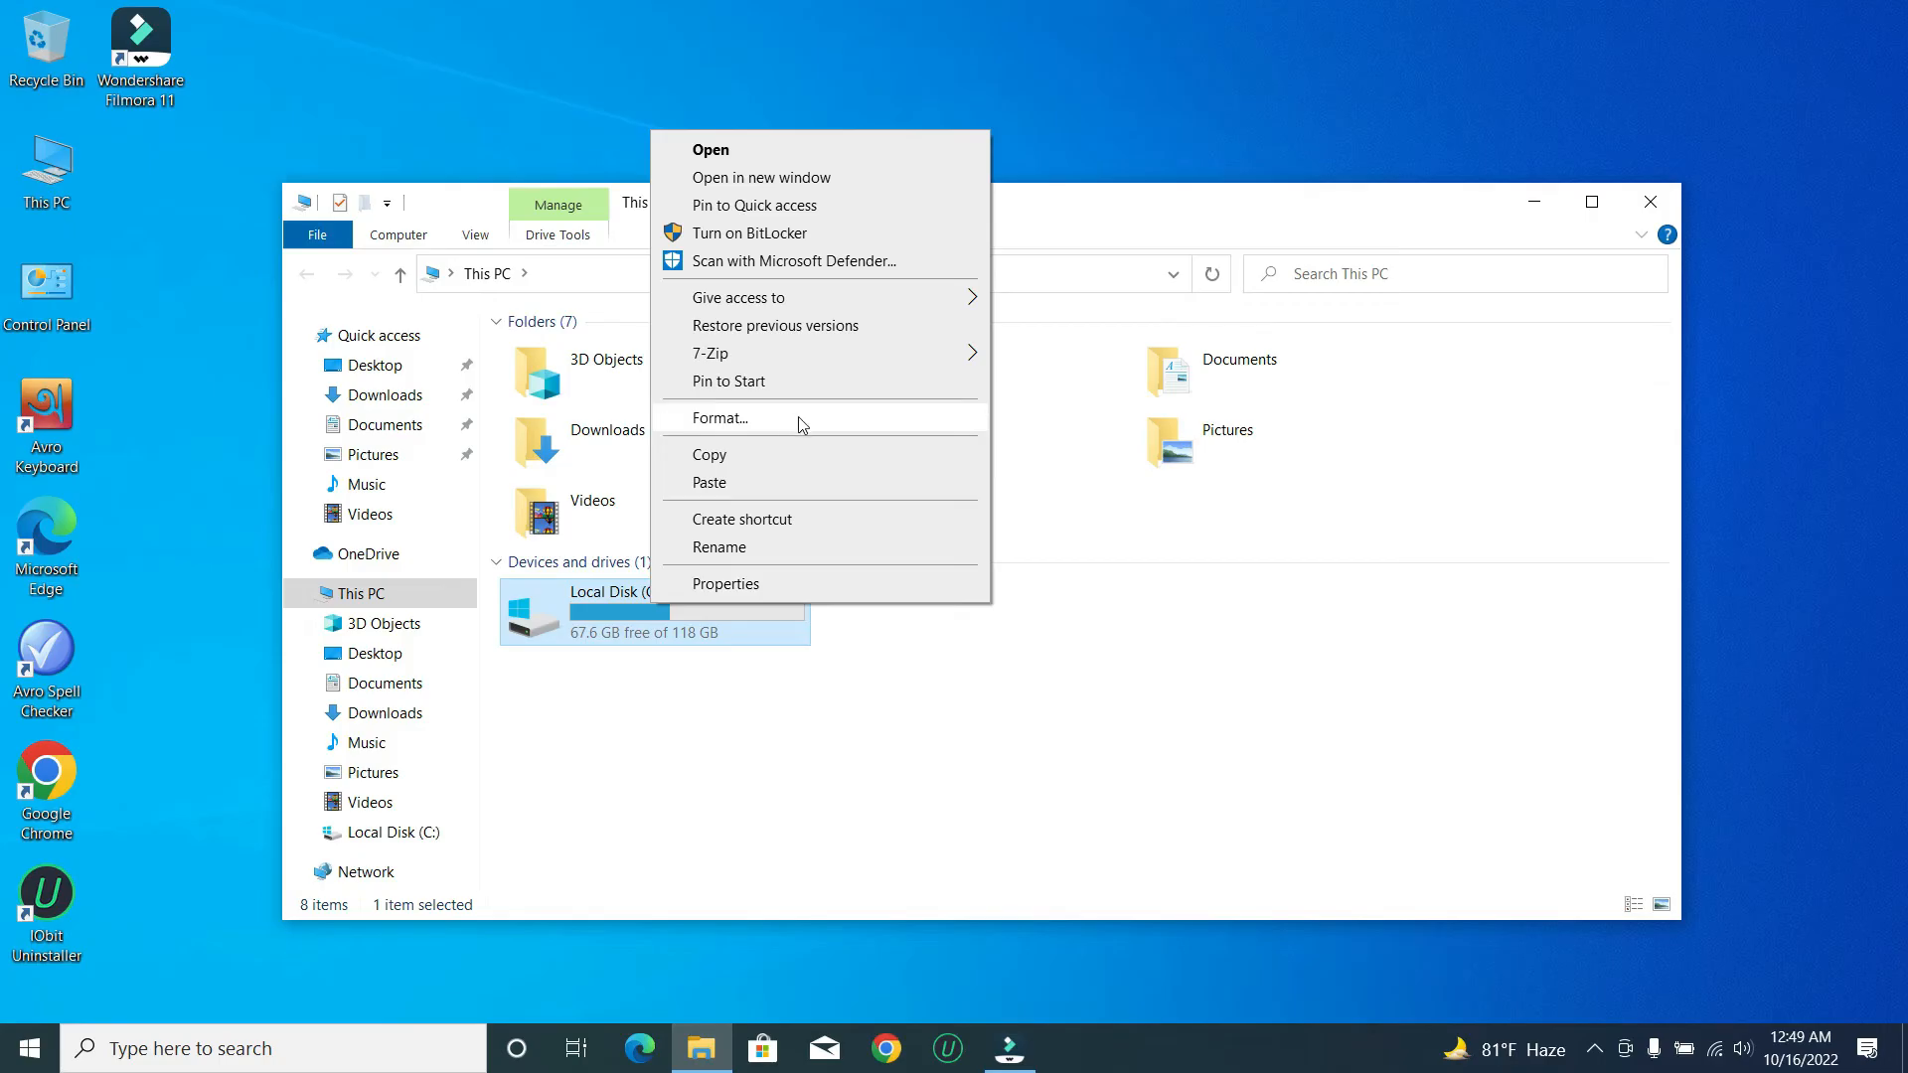
mouse_move(833, 431)
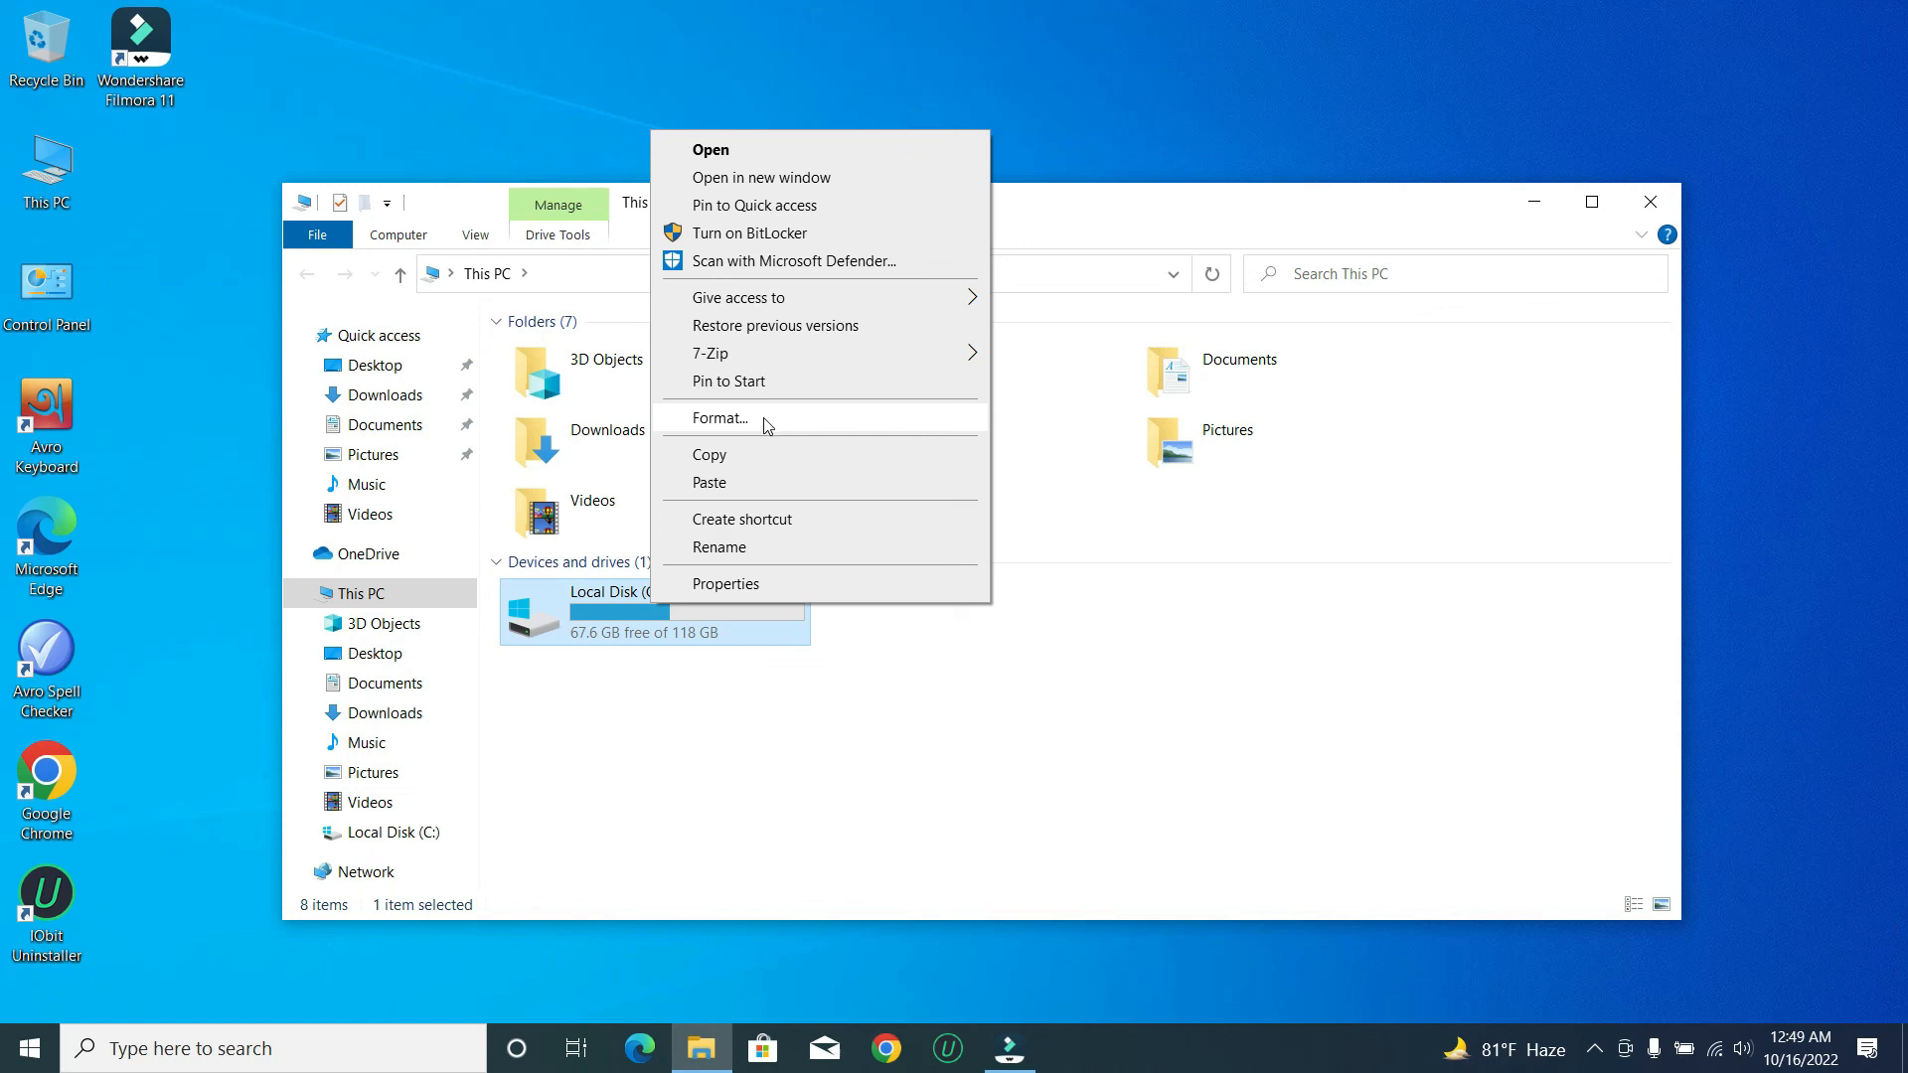
click(1106, 685)
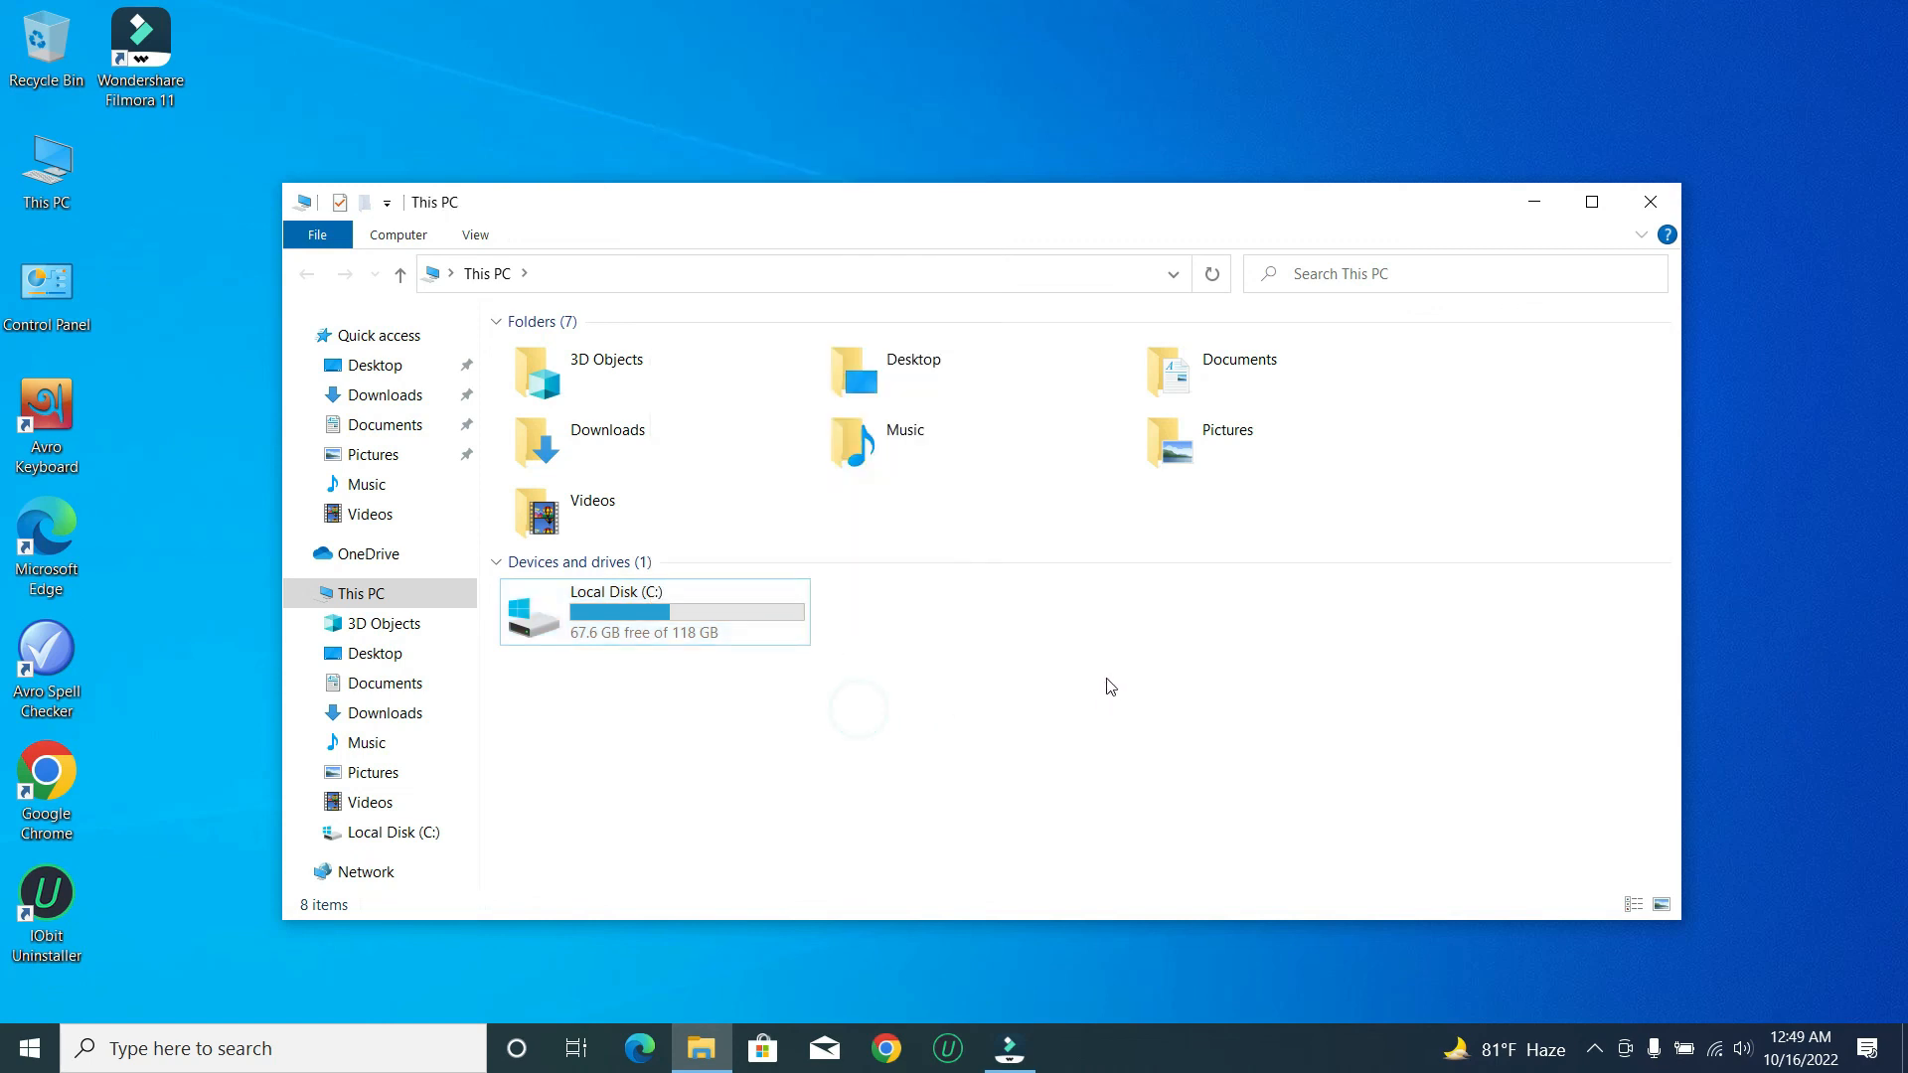